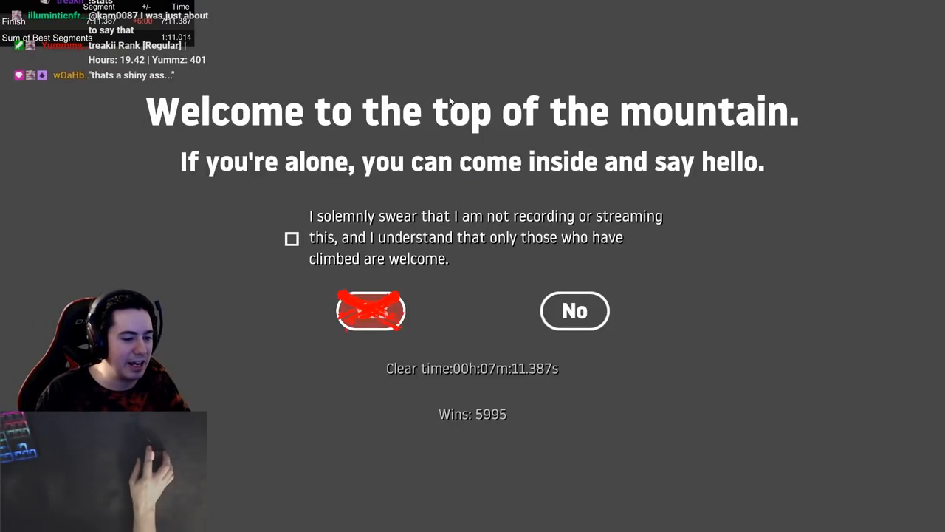
pyautogui.moveTo(575, 310)
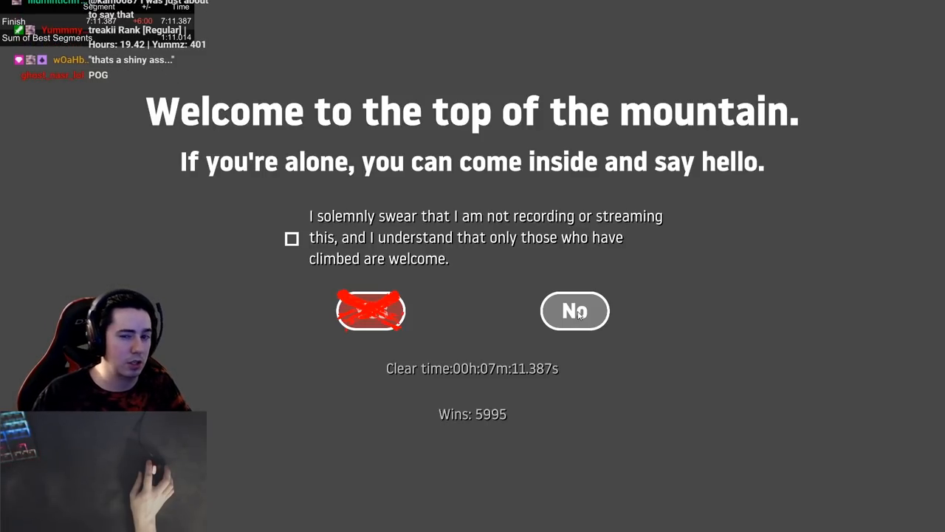
pyautogui.click(574, 310)
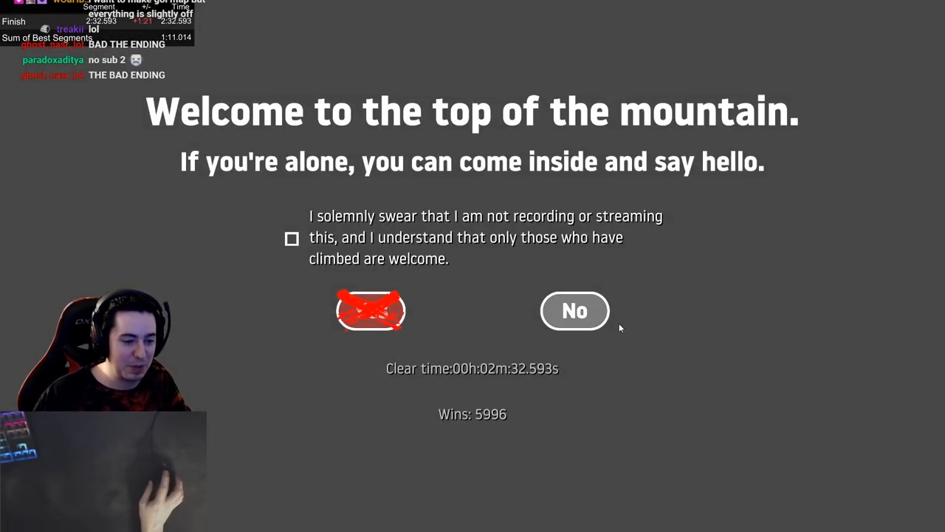
pyautogui.moveTo(591, 322)
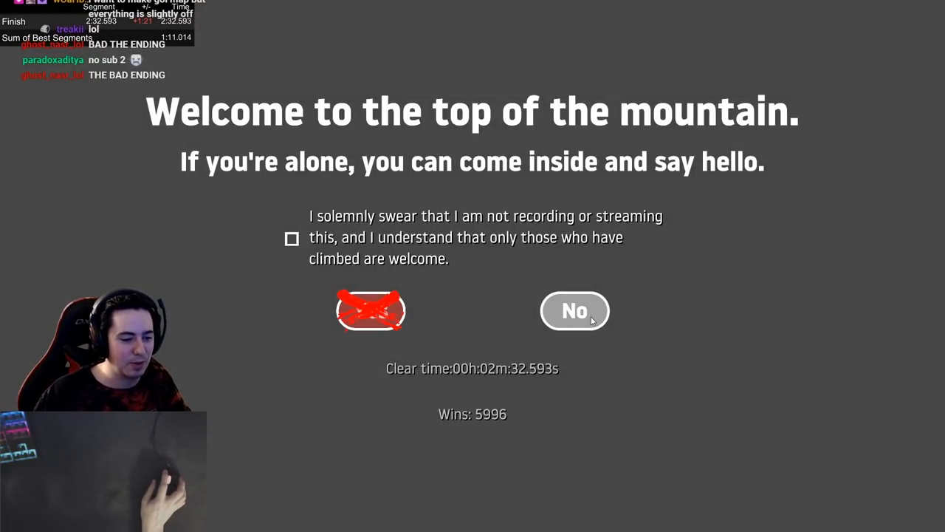
pyautogui.click(575, 310)
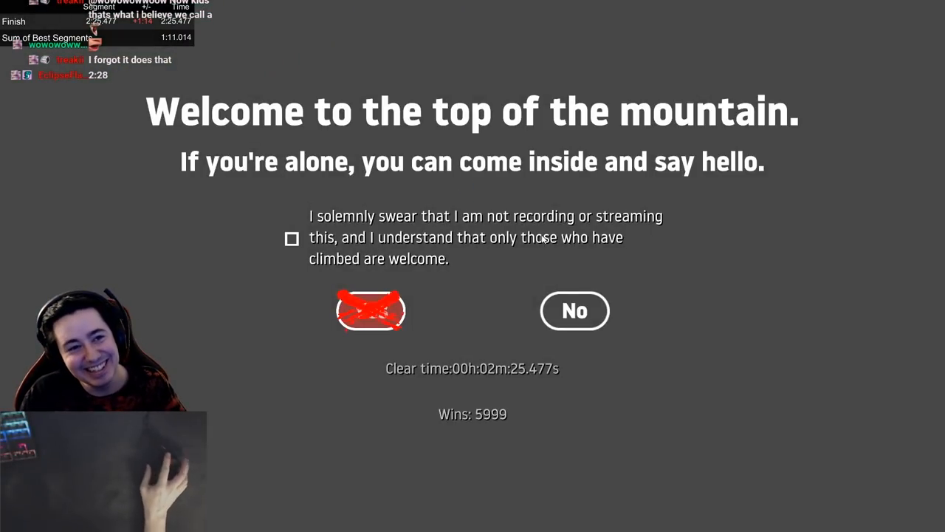
pyautogui.moveTo(575, 310)
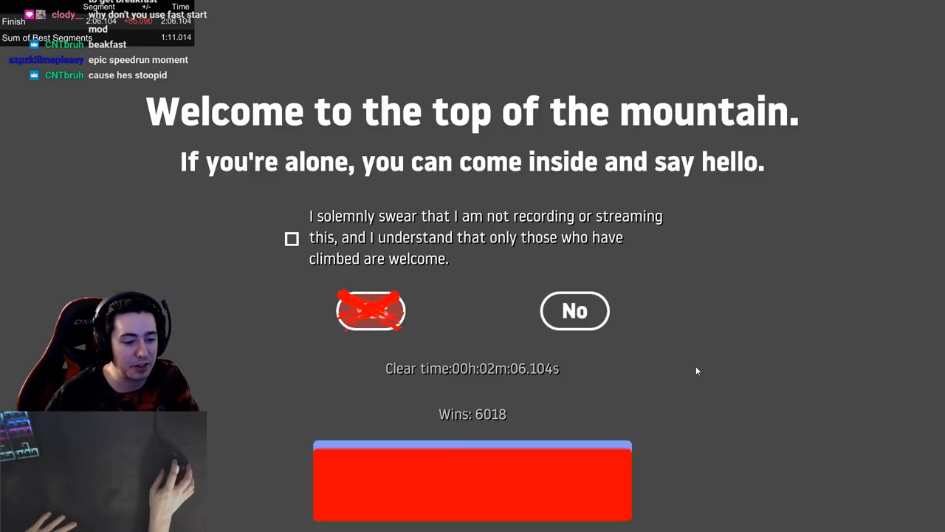
pyautogui.click(472, 491)
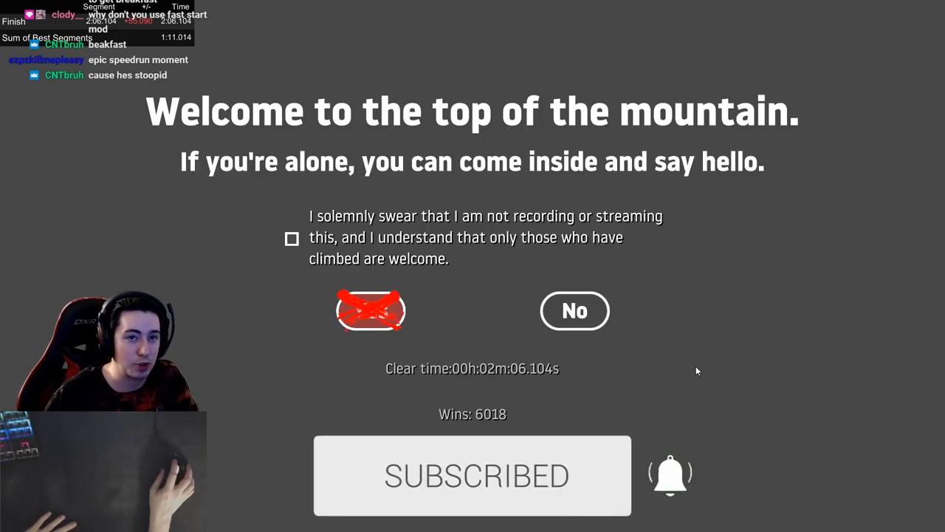